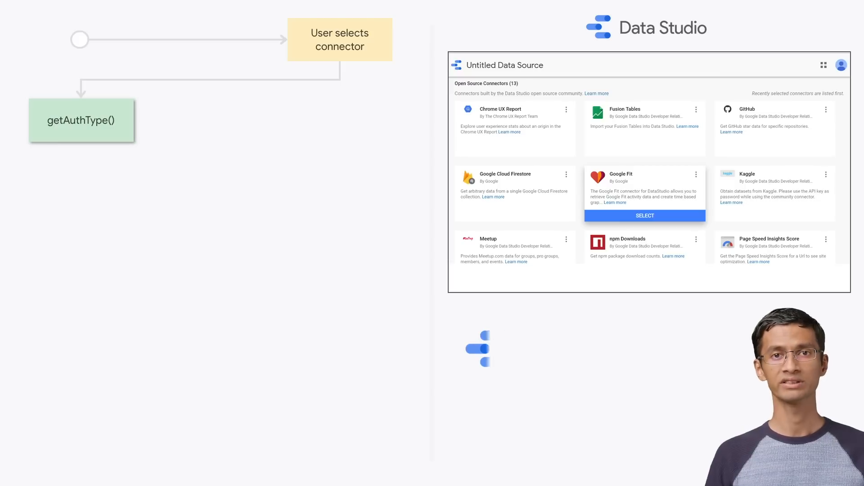
Step: Select the Google Fit card from the Open Source Connectors gallery
click(644, 215)
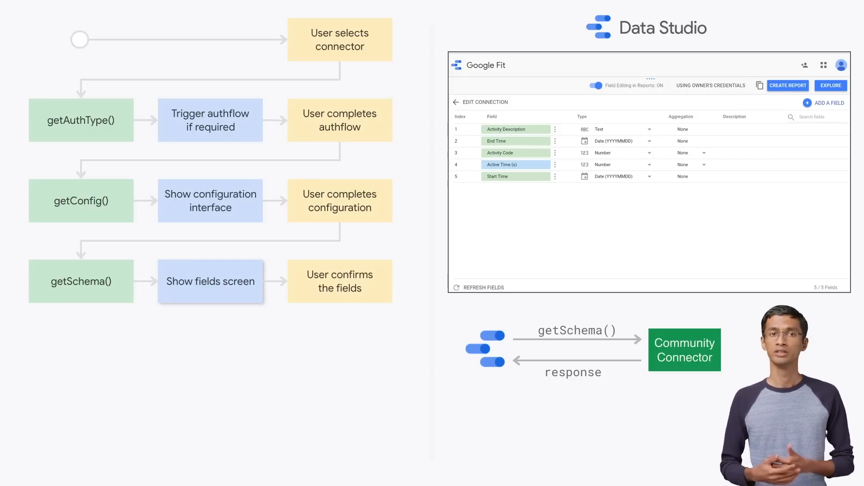
Step: Create a report from the confirmed Google Fit fields and add a time series chart
click(788, 86)
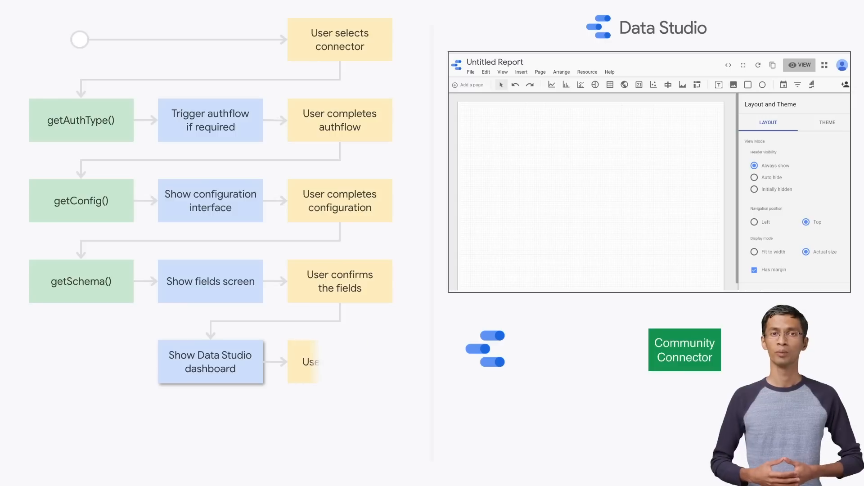
click(551, 84)
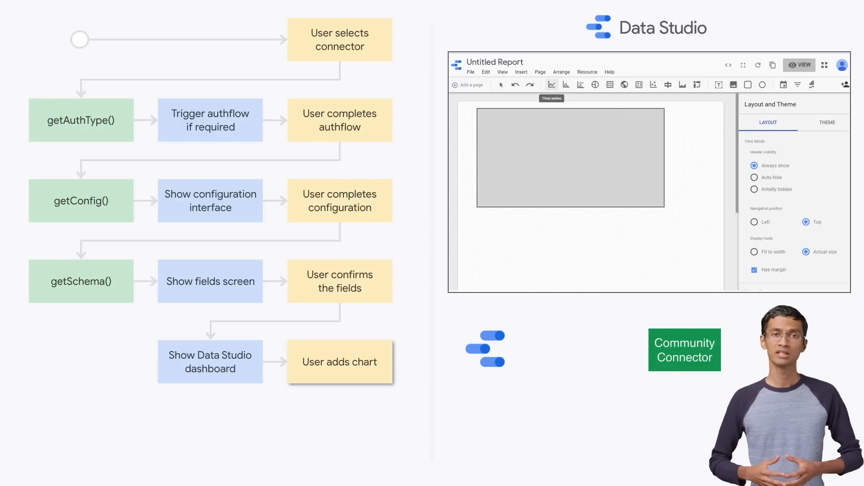